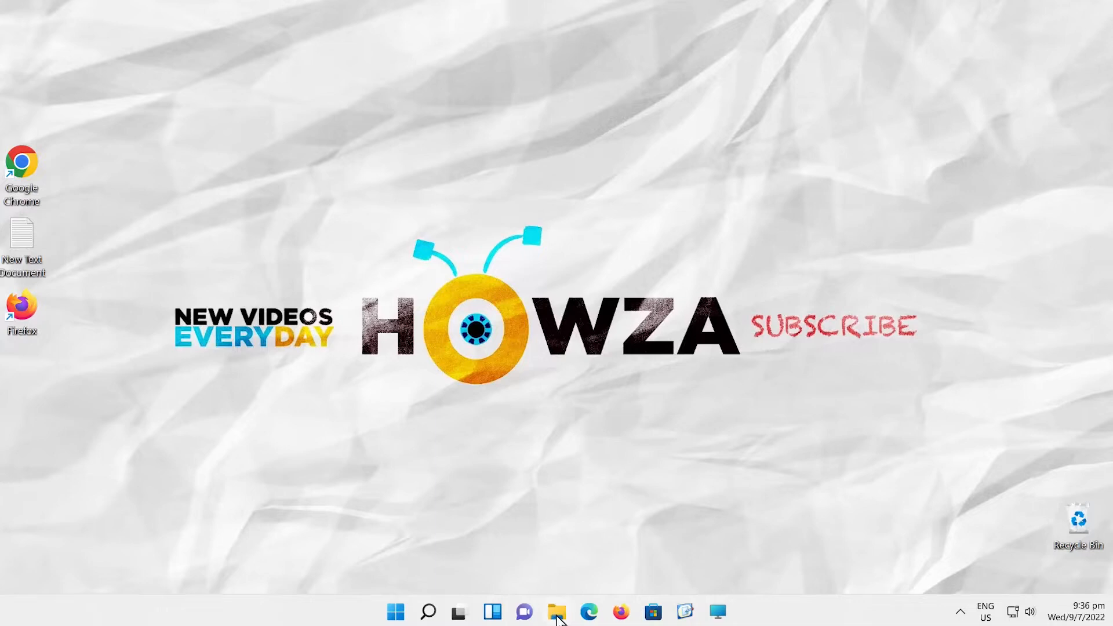
Launch File Explorer from the taskbar showing Quick access folders
{"action": "left_click", "coordinate": [556, 613]}
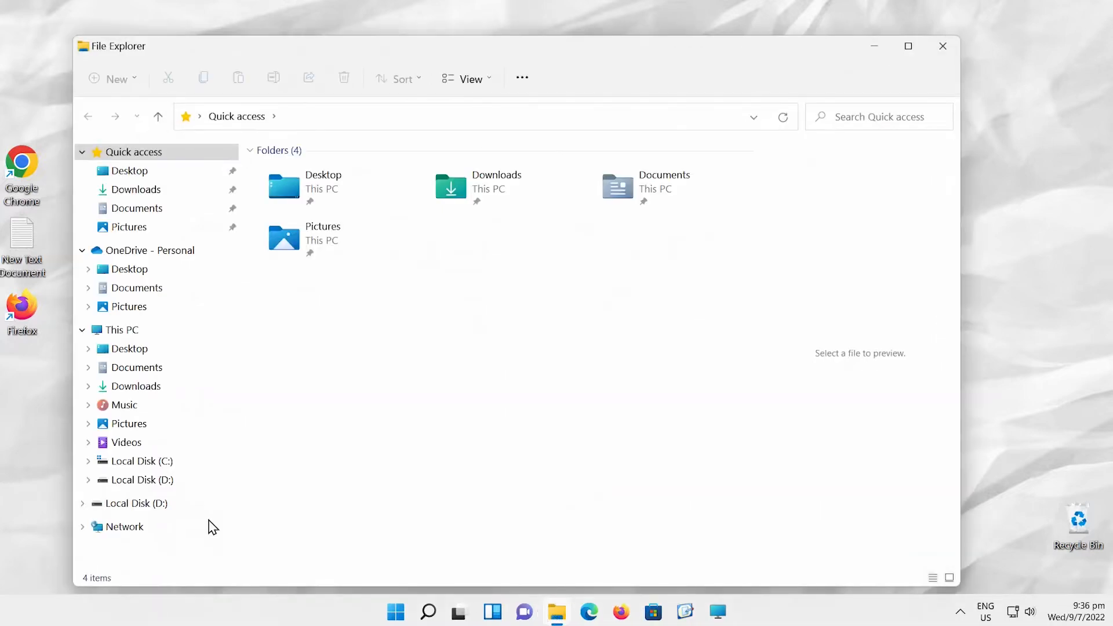
Search Local Disk (C:) with the query size:>200
{"action": "left_click", "coordinate": [142, 461]}
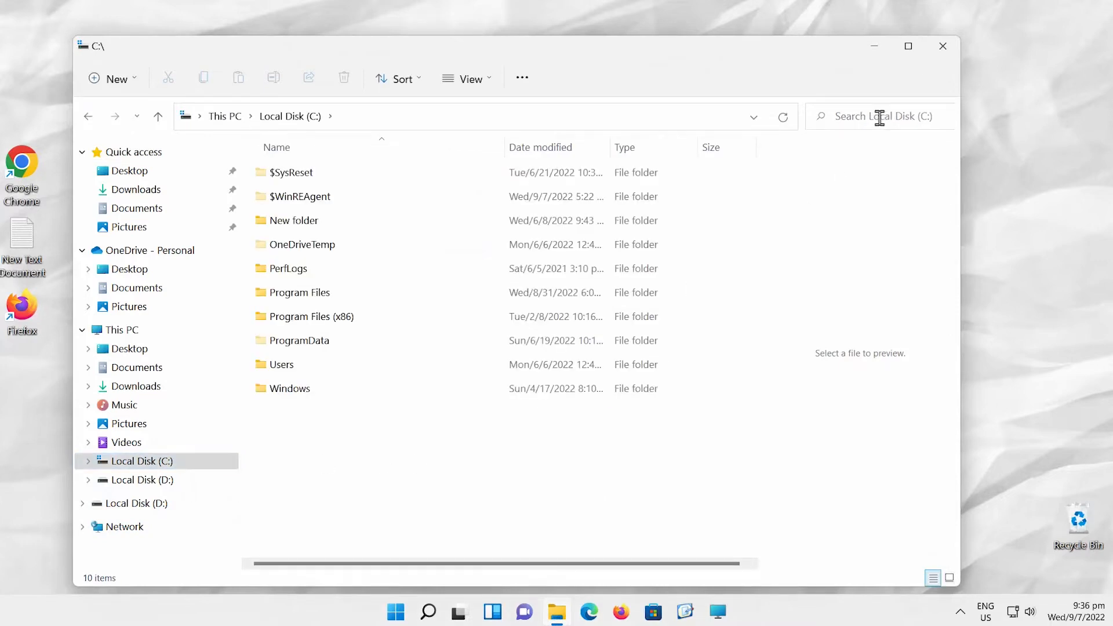
{"action": "type", "text": "size:>200"}
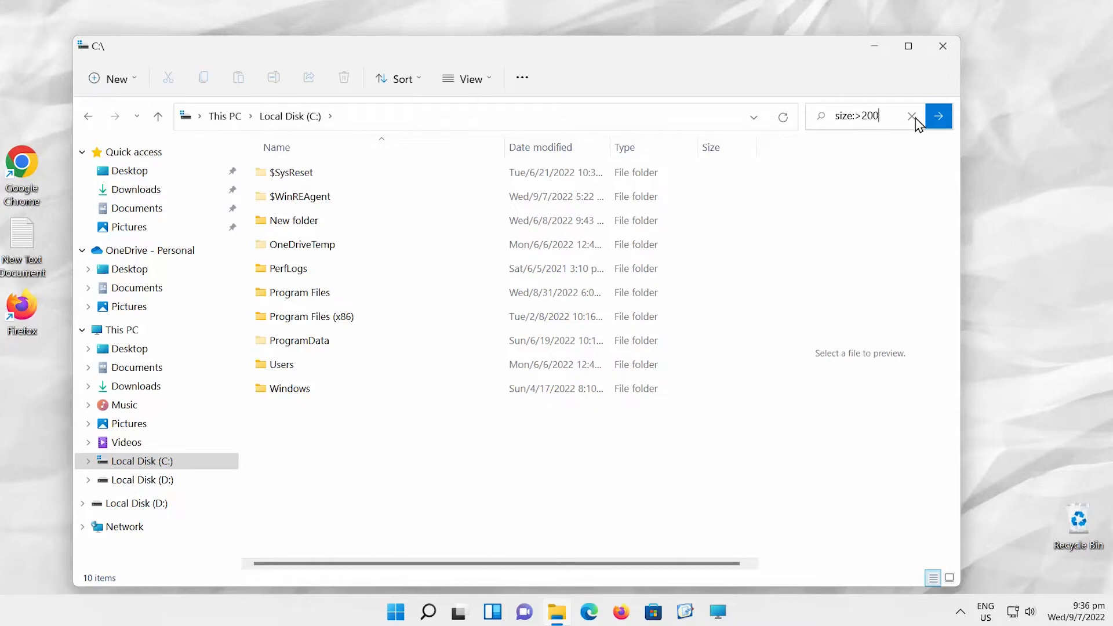
{"action": "left_click", "coordinate": [938, 116]}
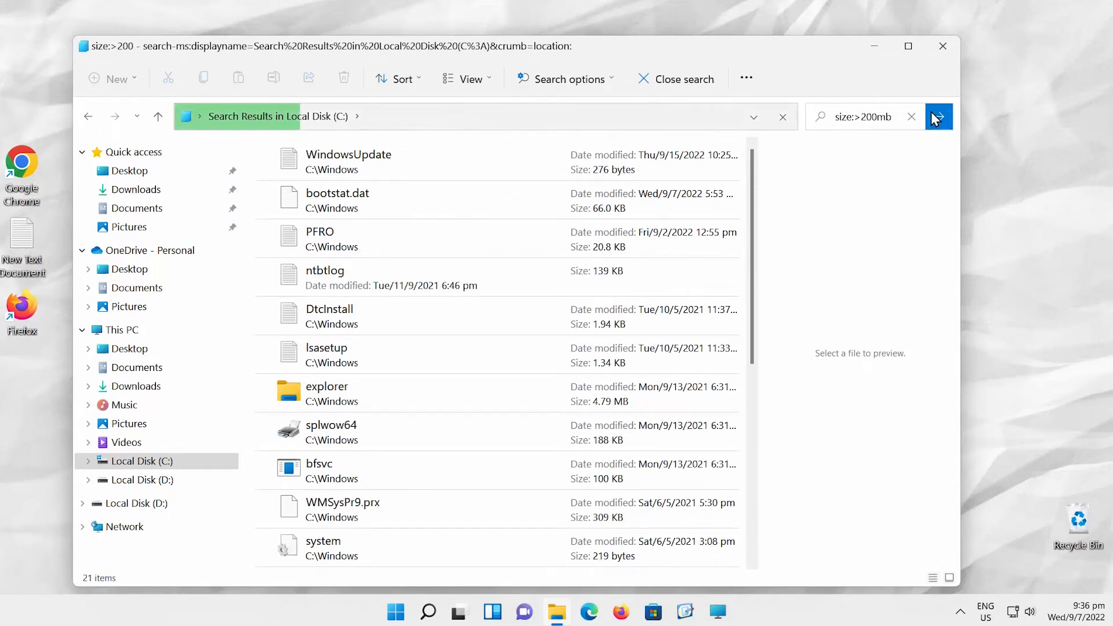
Rerun the Local Disk (C:) search as size:>200mb for files over 200 MB
{"action": "left_click", "coordinate": [938, 116]}
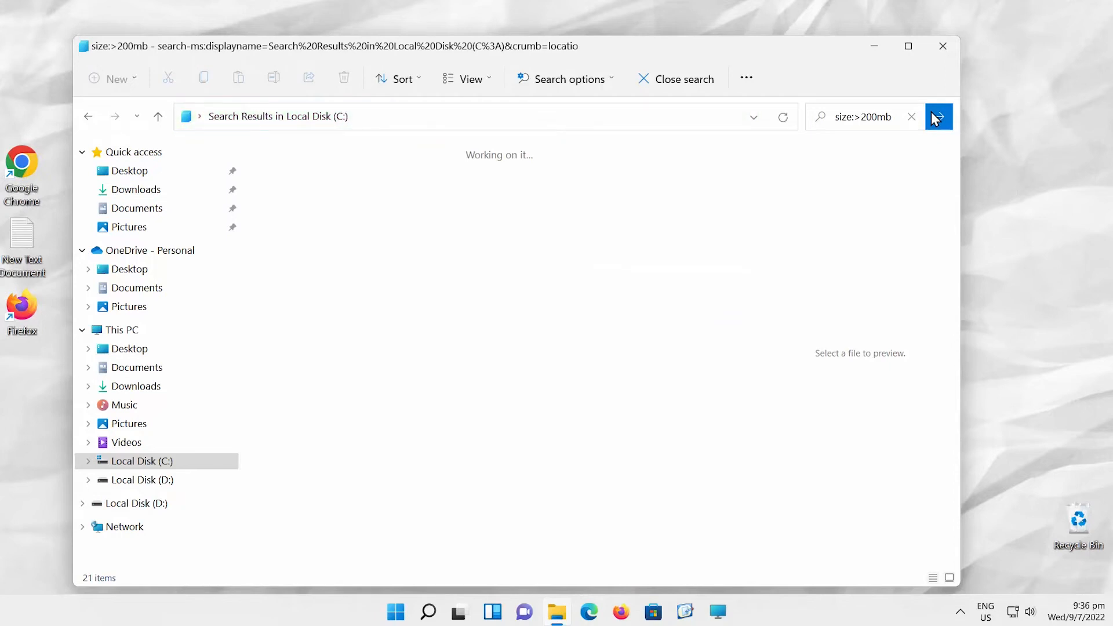